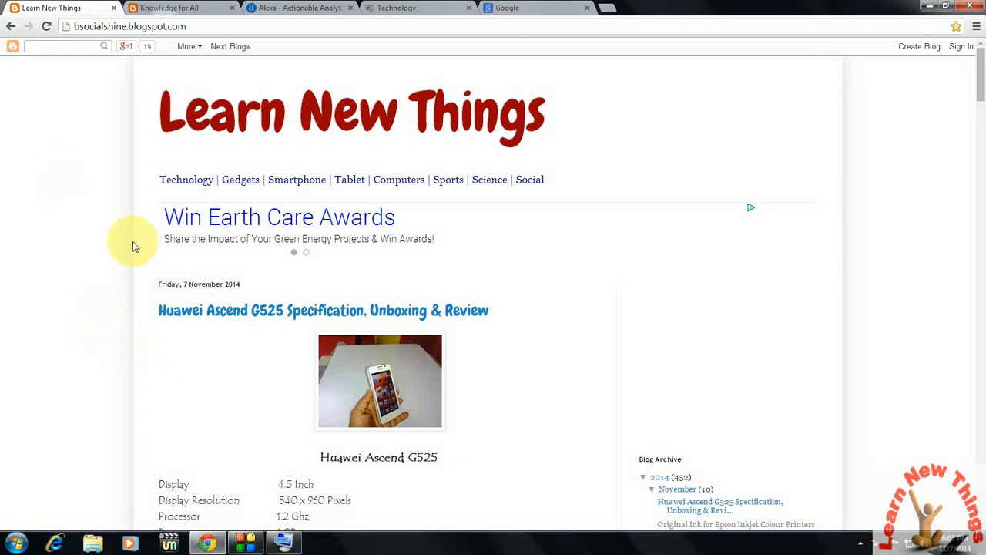
{"action": "mouse_move", "coordinate": [59, 182]}
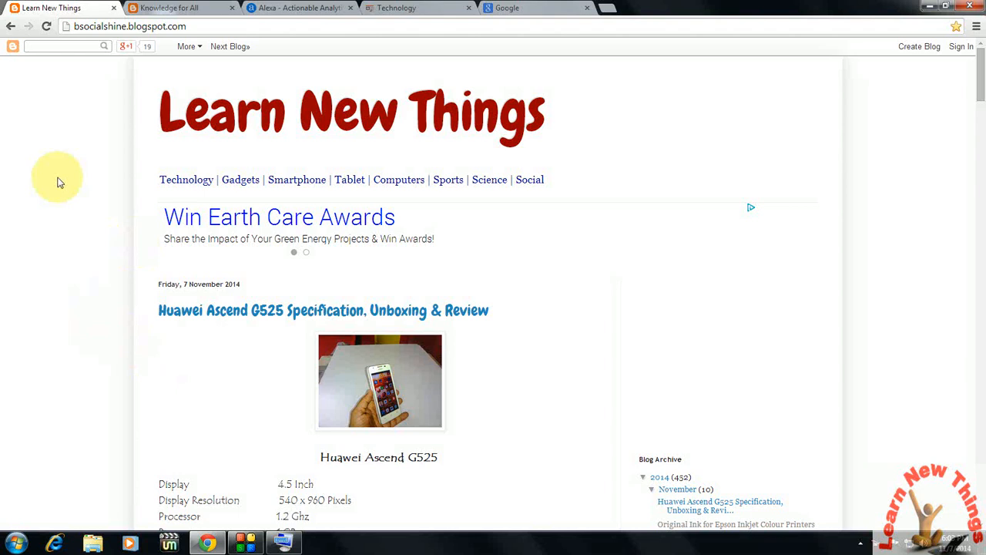
{"action": "mouse_move", "coordinate": [63, 178]}
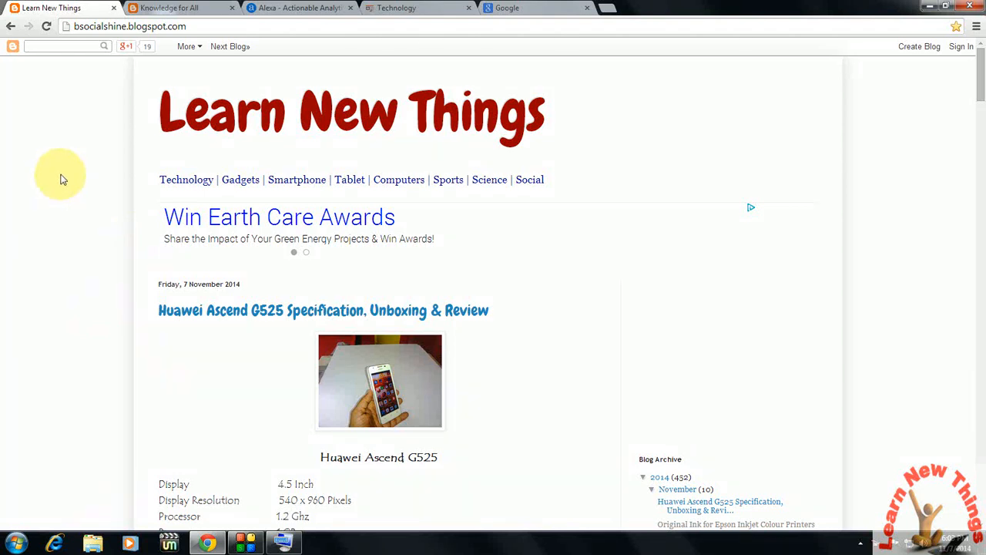
{"action": "mouse_move", "coordinate": [181, 46]}
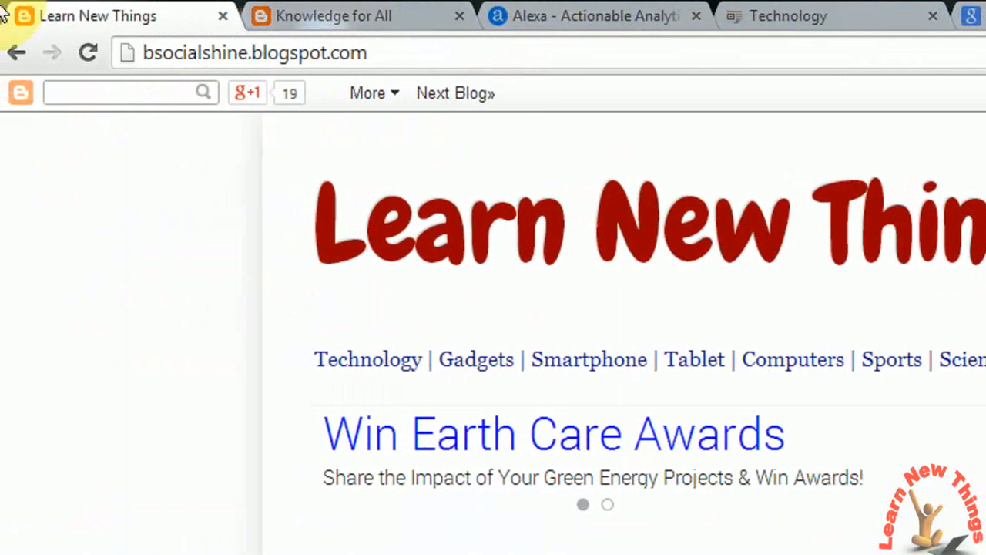
{"action": "mouse_move", "coordinate": [654, 34]}
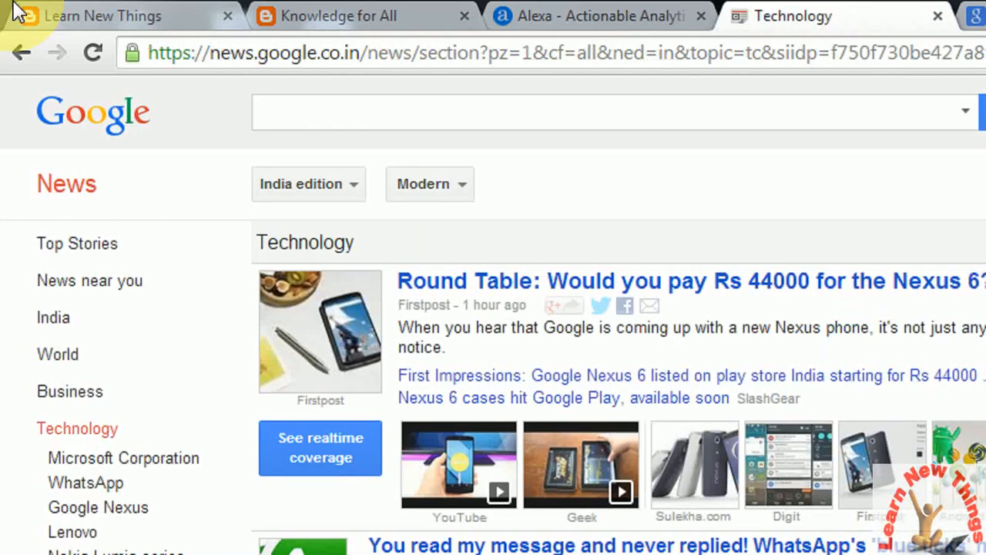
- Switch tabs manually back to Learn New Things and bring up the On-Screen Keyboard
{"action": "left_click", "coordinate": [100, 15]}
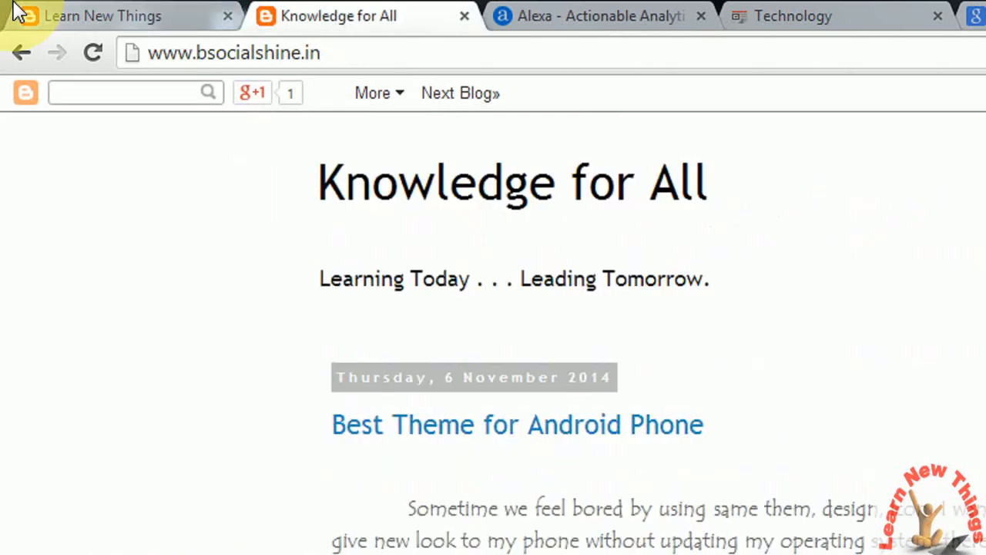
{"action": "left_click", "coordinate": [593, 17]}
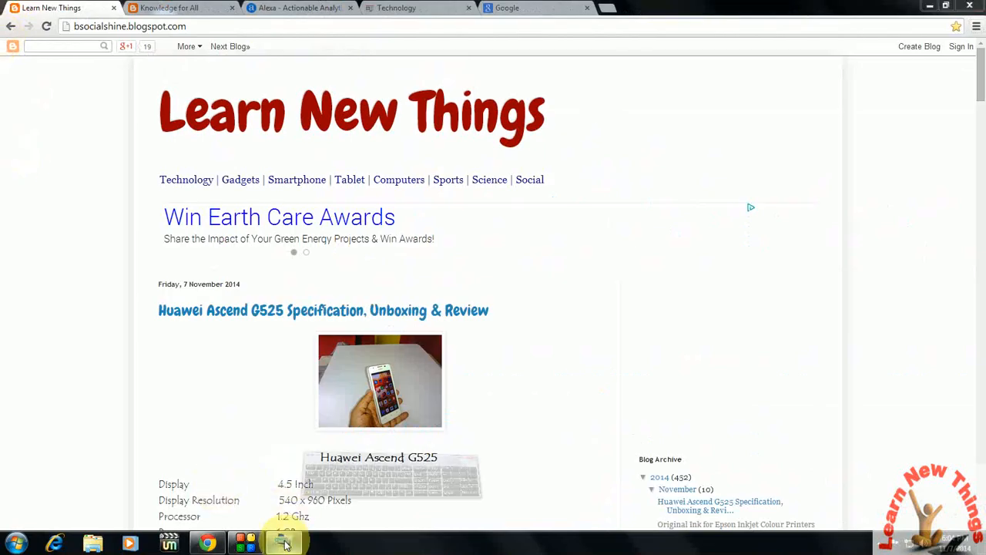
{"action": "left_click", "coordinate": [285, 543]}
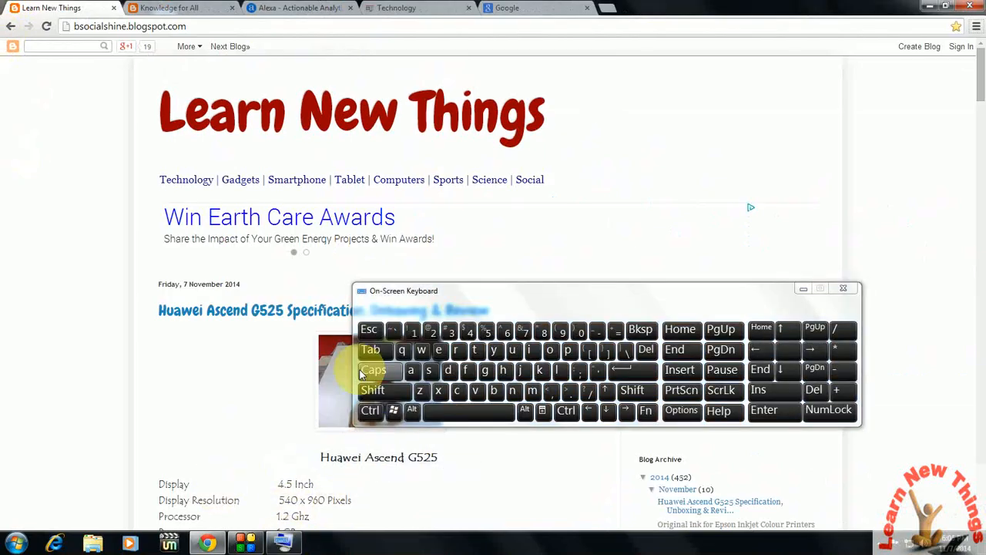
{"action": "mouse_move", "coordinate": [308, 223]}
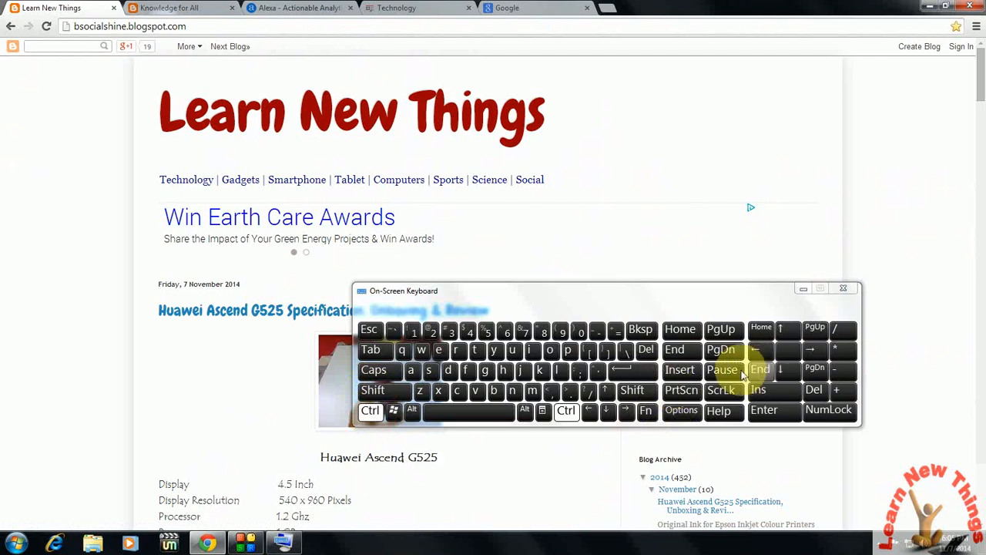
- Cycle through the tabs with Ctrl+PgDn/PgUp until the Google search tab is active, then close the keyboard
{"action": "left_click", "coordinate": [169, 9]}
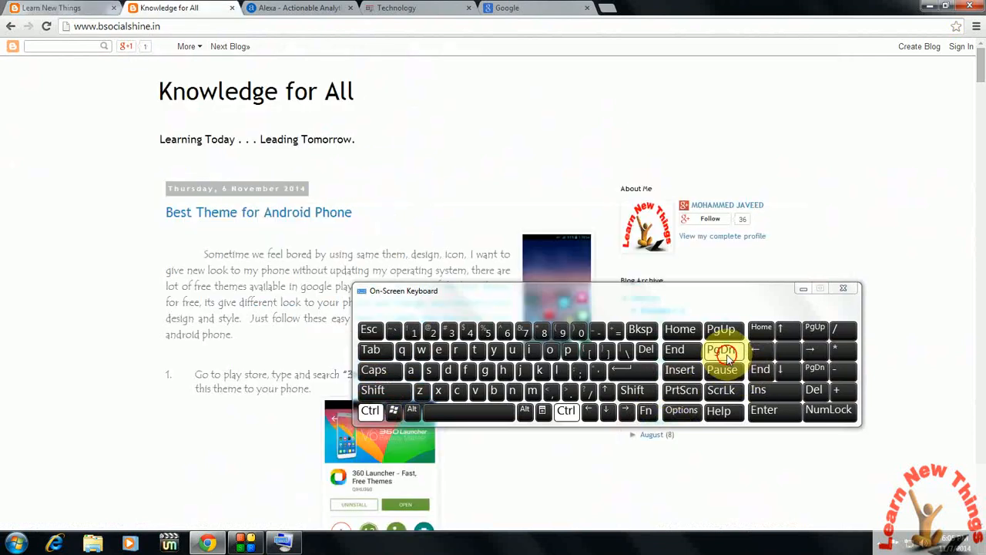
{"action": "left_click", "coordinate": [314, 9]}
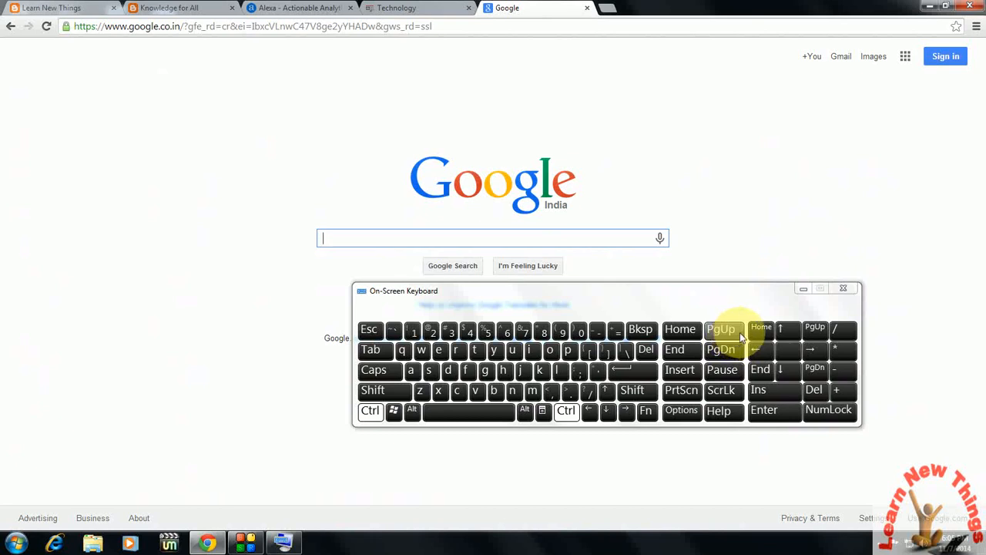
{"action": "left_click", "coordinate": [403, 7]}
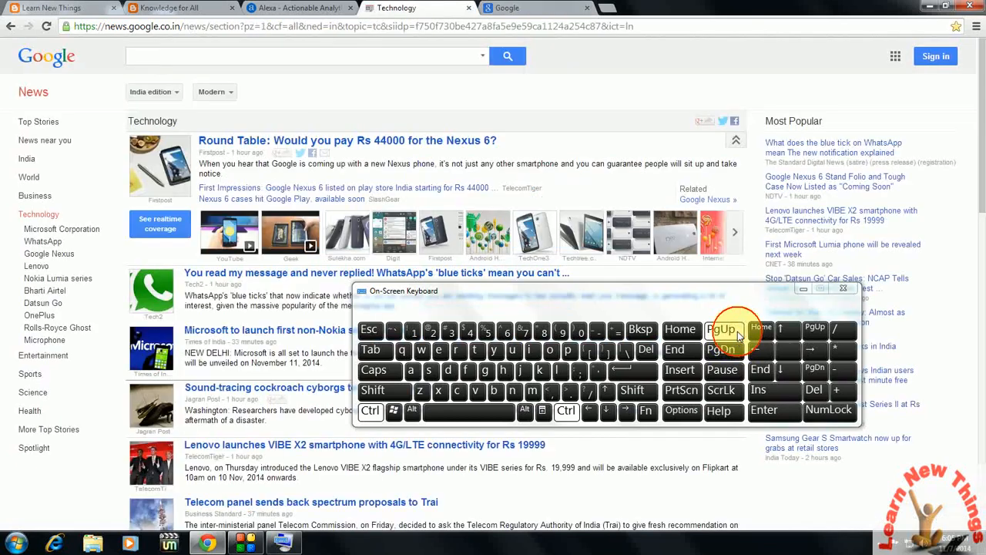
{"action": "left_click", "coordinate": [59, 13]}
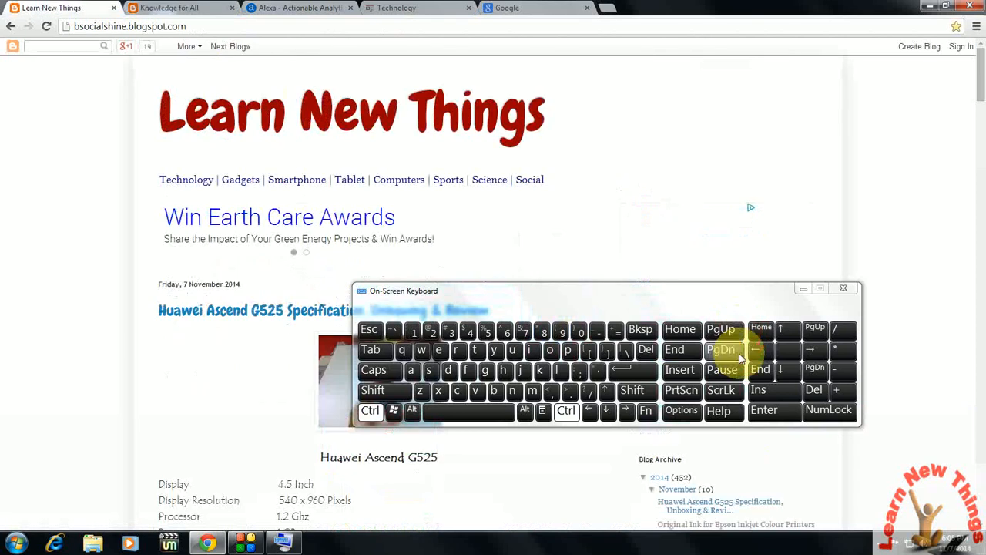
{"action": "left_click", "coordinate": [530, 9]}
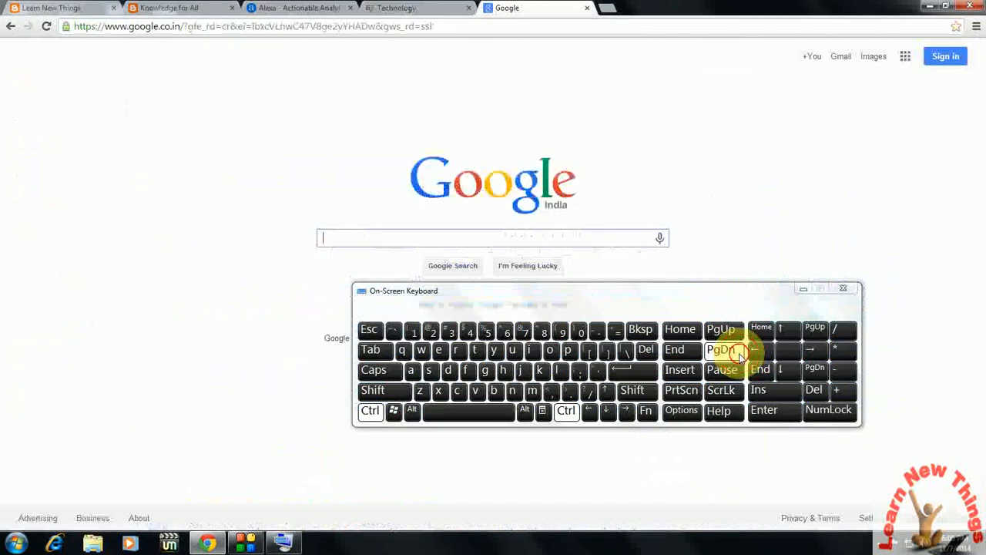
{"action": "left_click", "coordinate": [843, 288]}
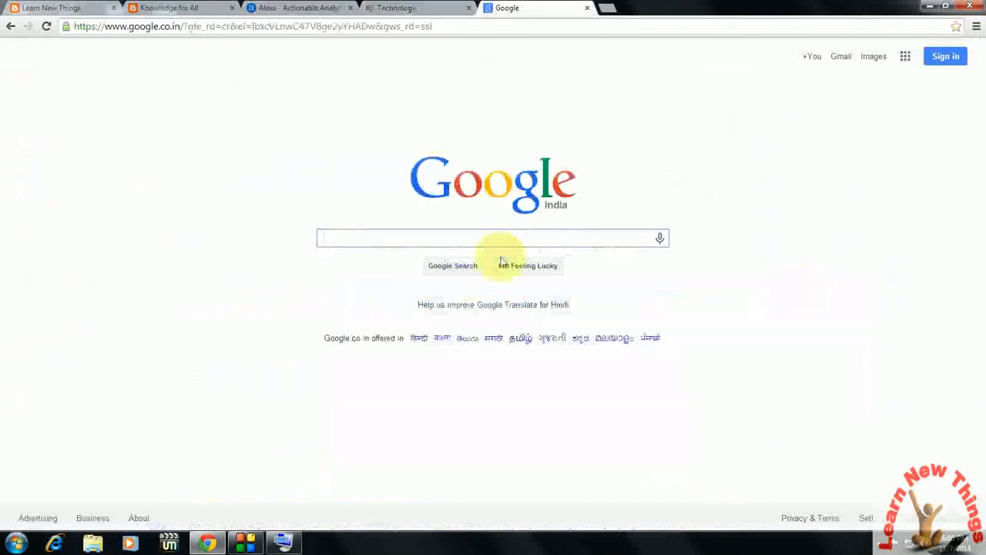
{"action": "mouse_move", "coordinate": [433, 206]}
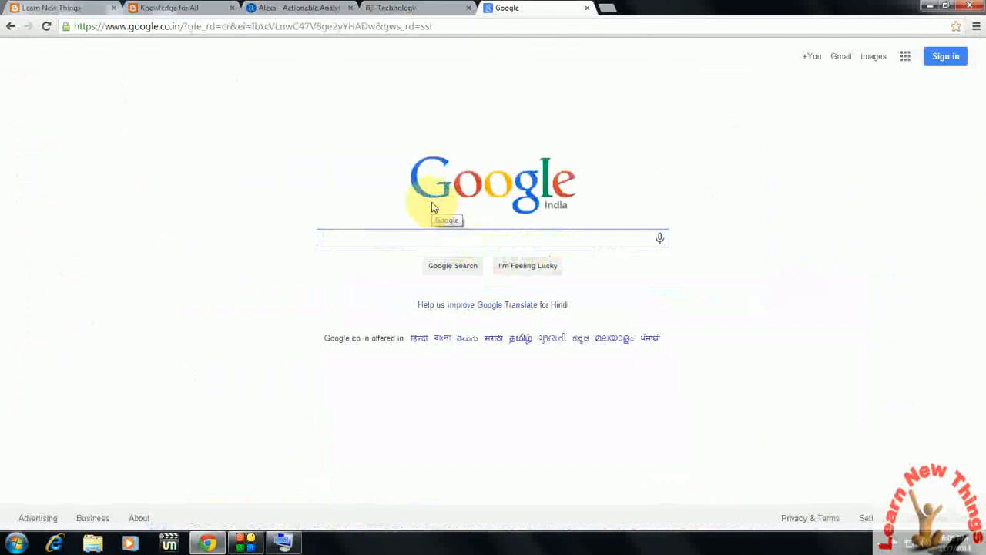
{"action": "left_click", "coordinate": [490, 237]}
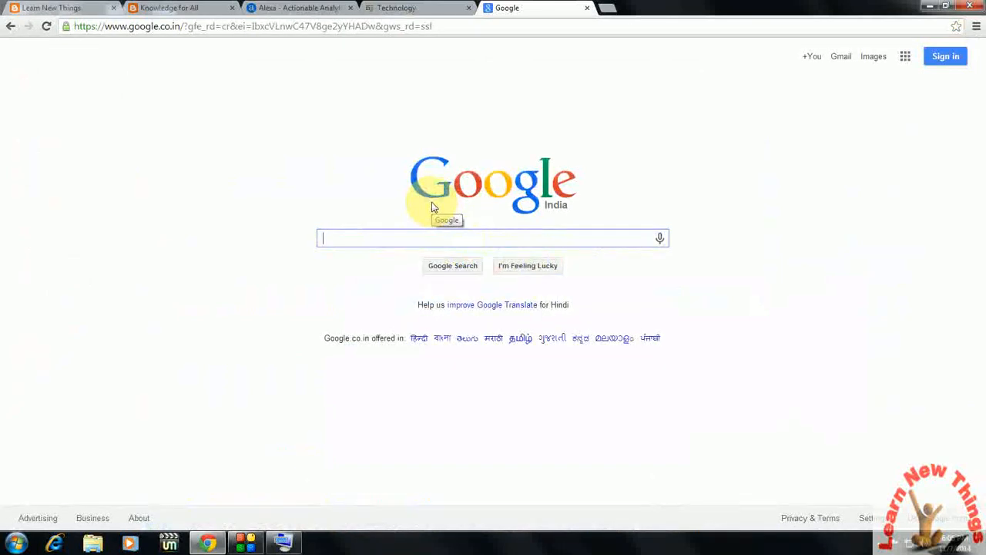